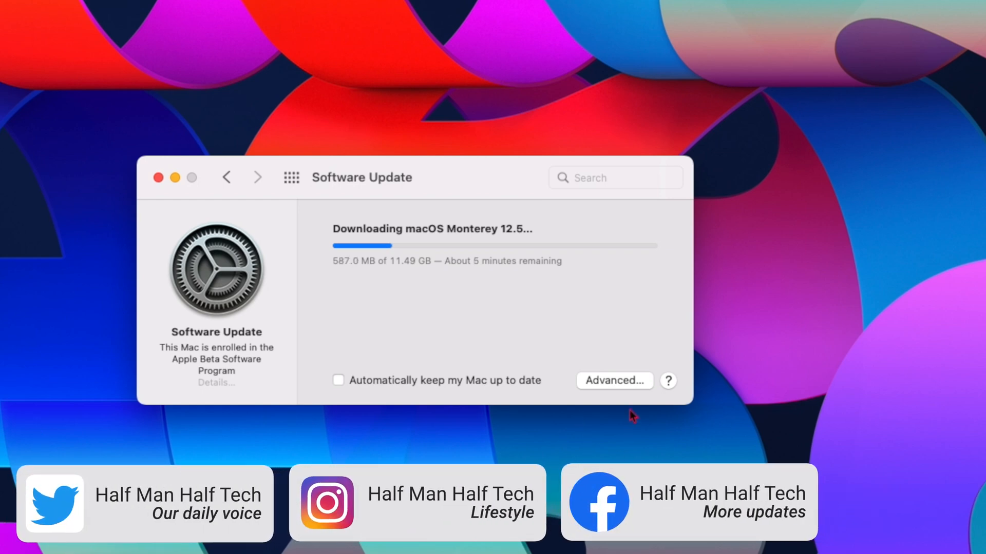
pyautogui.moveTo(467, 257)
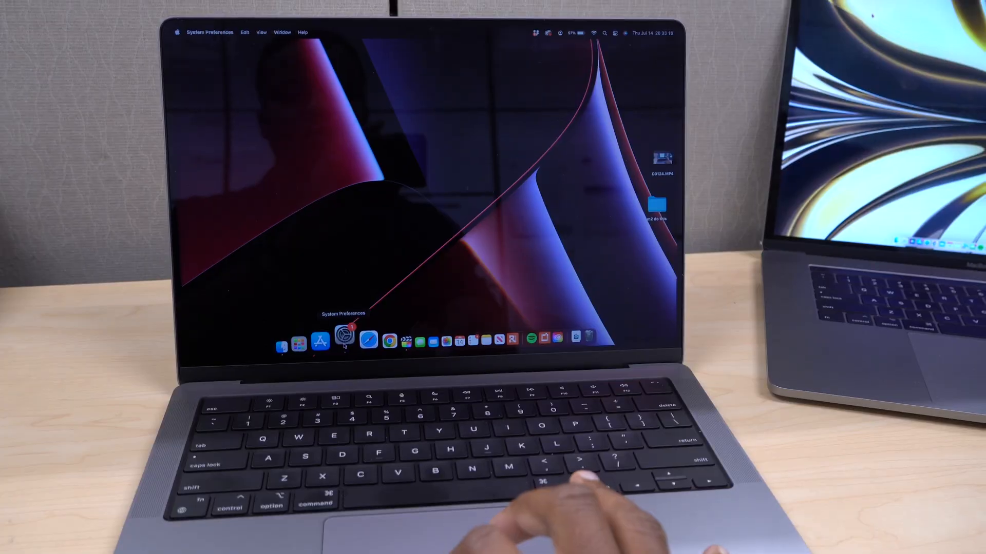
# Open About This Mac from the Apple menu to view macOS Monterey 12.5 details
pyautogui.click(345, 341)
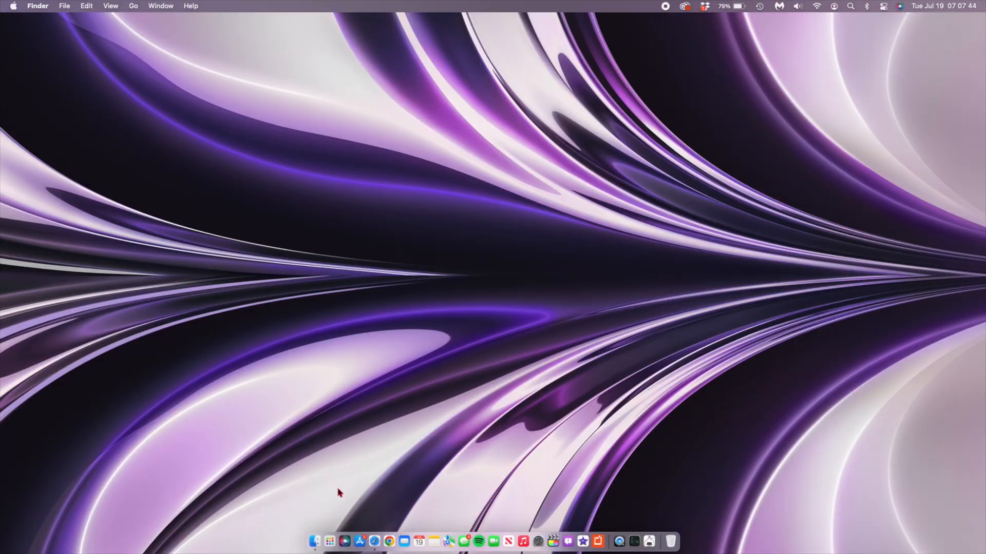
pyautogui.click(12, 6)
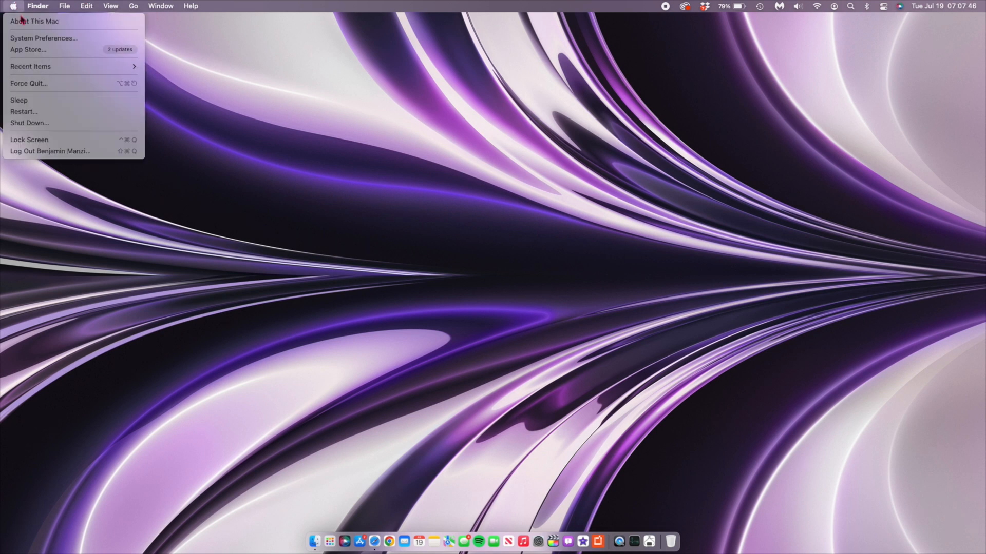
pyautogui.click(34, 21)
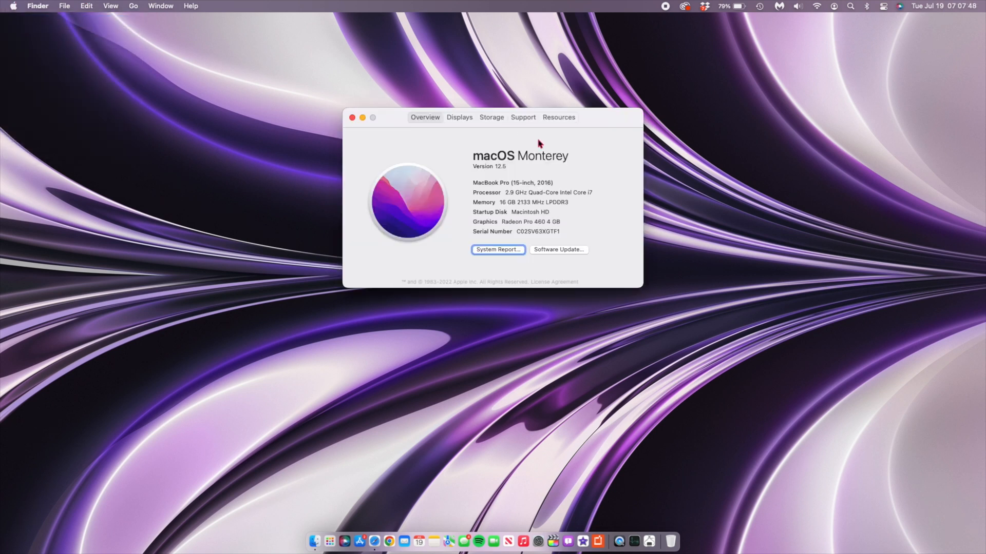
pyautogui.moveTo(512, 169)
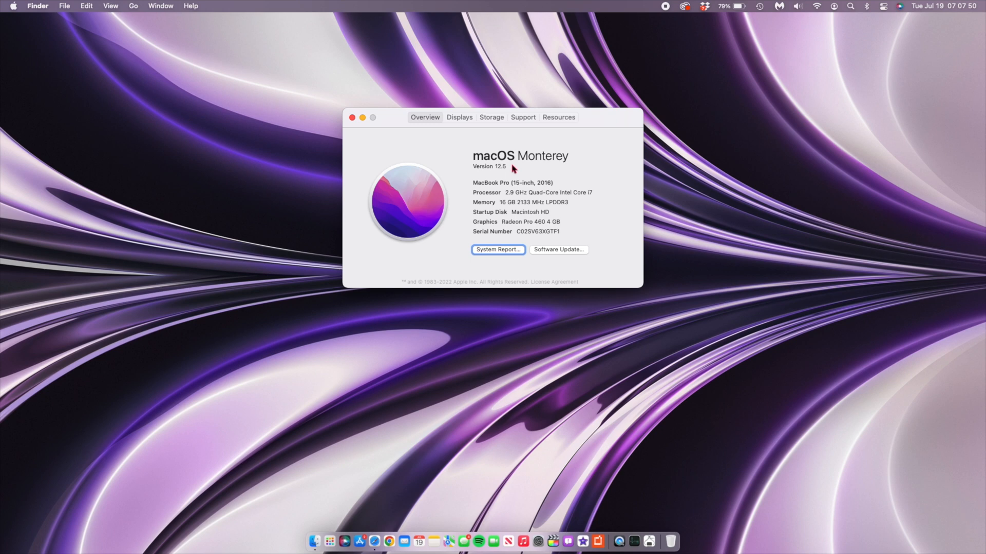